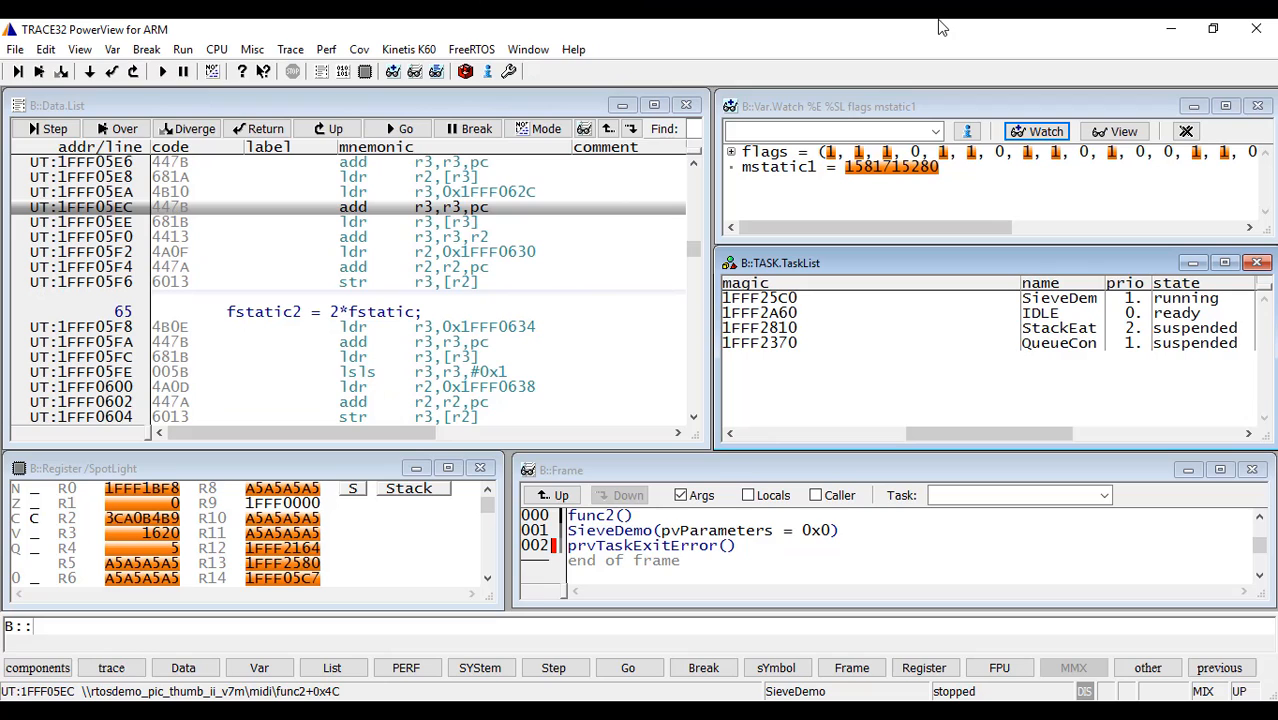
# - Bring up the B::PERF performance analysis configuration window from the Perf menu
pyautogui.click(352, 49)
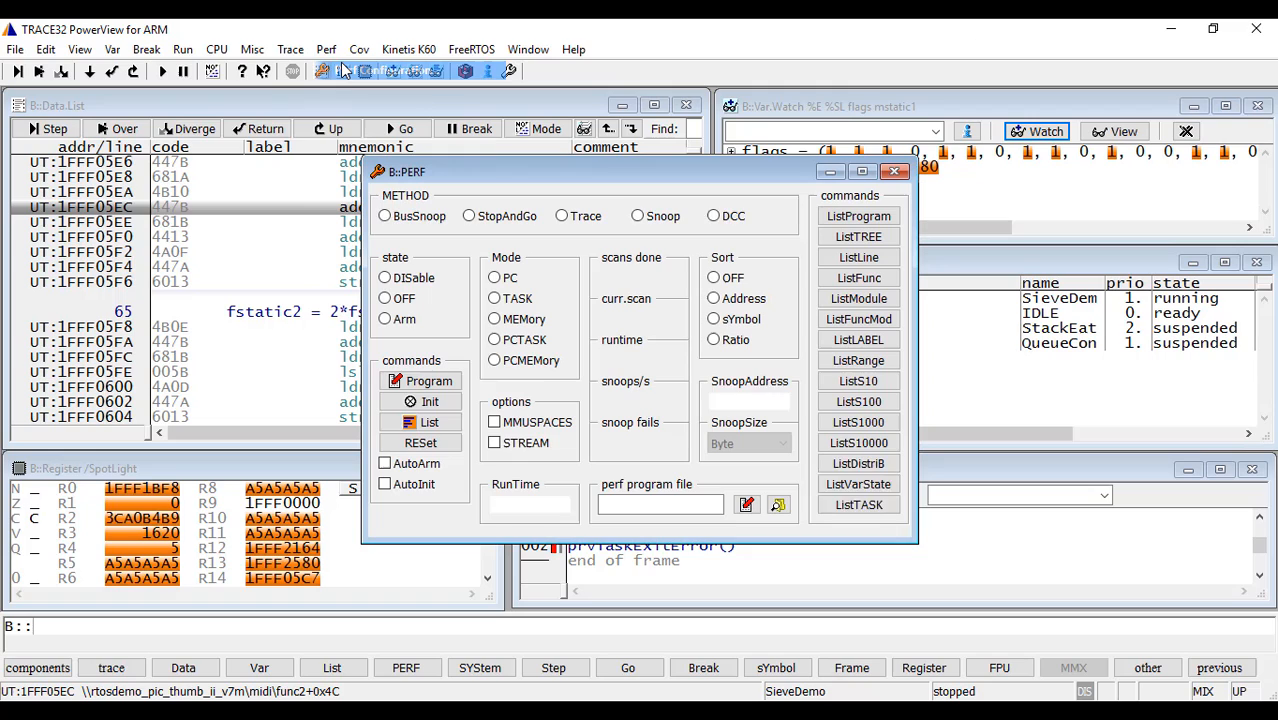
# - Choose the Snoop sampling method with PC mode, ratio sorting and auto-arm enabled
pyautogui.click(633, 215)
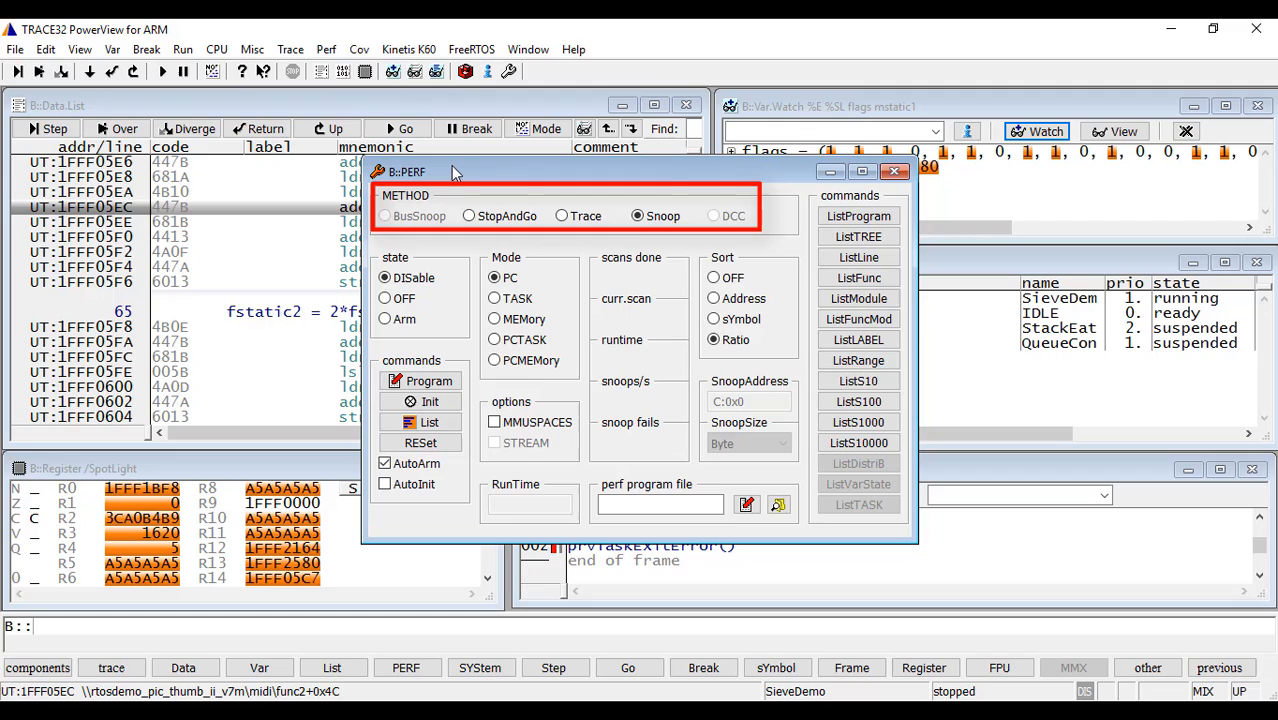
pyautogui.click(635, 216)
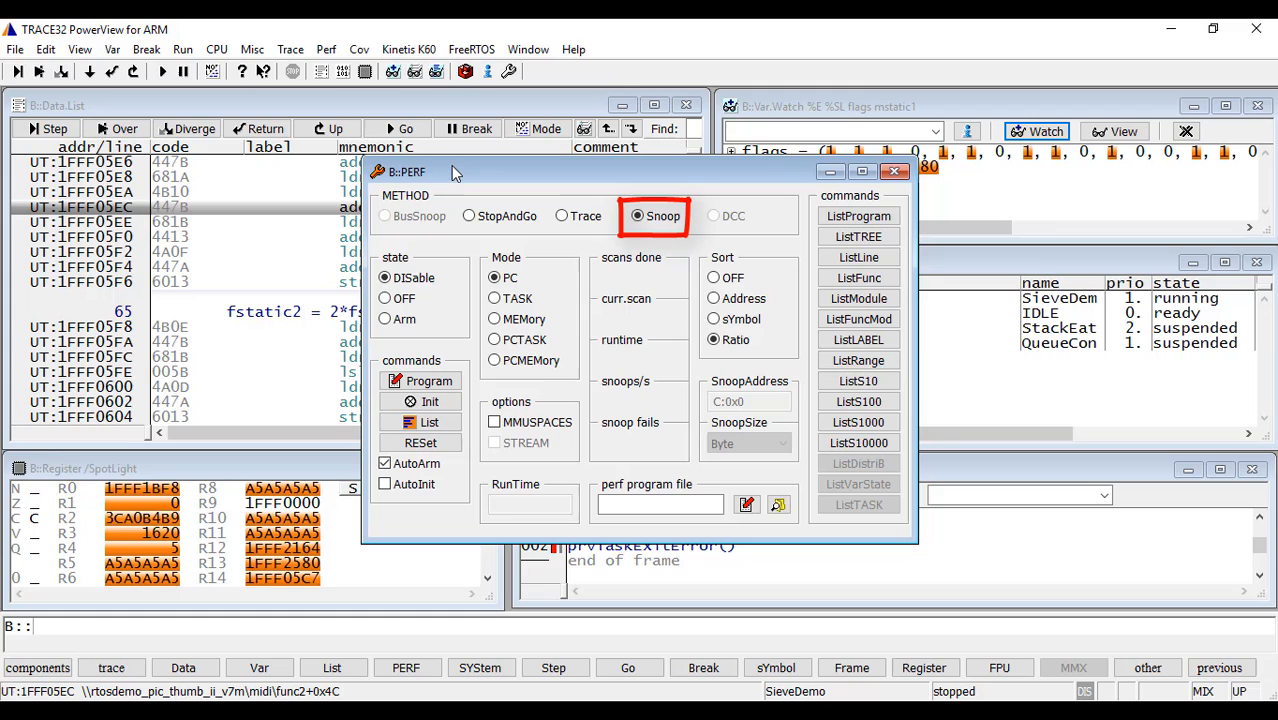
pyautogui.click(470, 216)
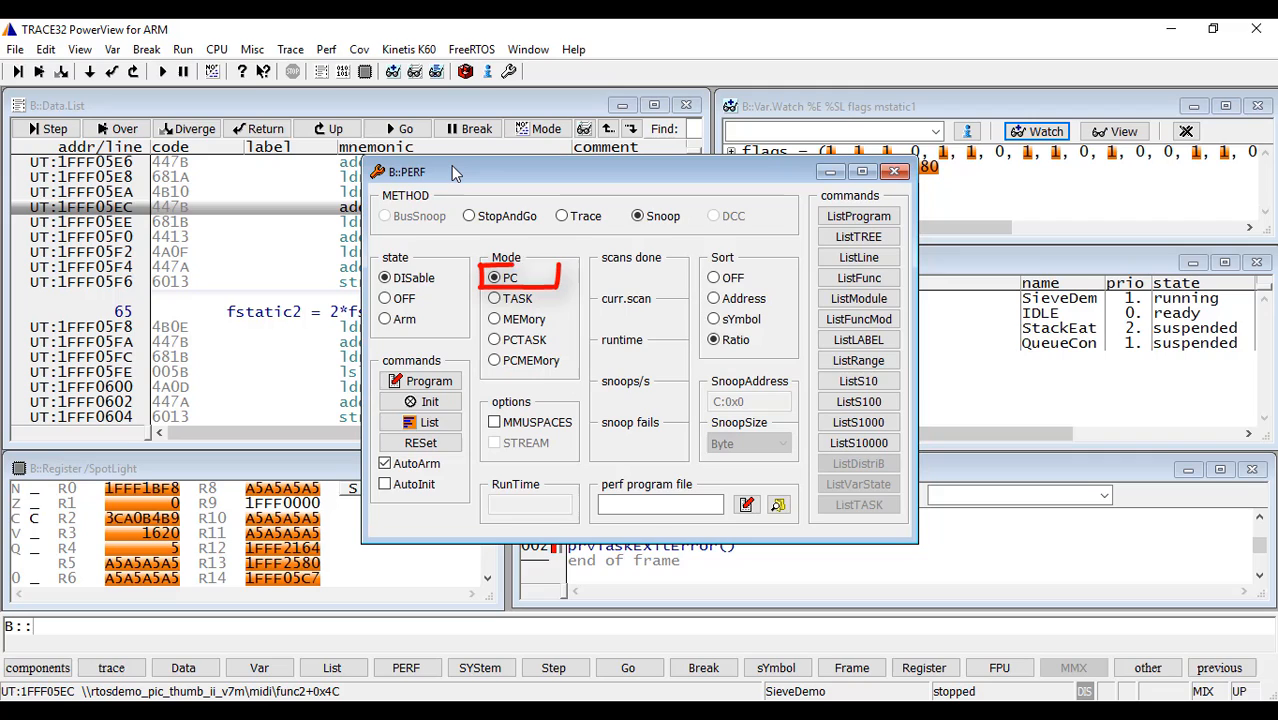
pyautogui.click(492, 319)
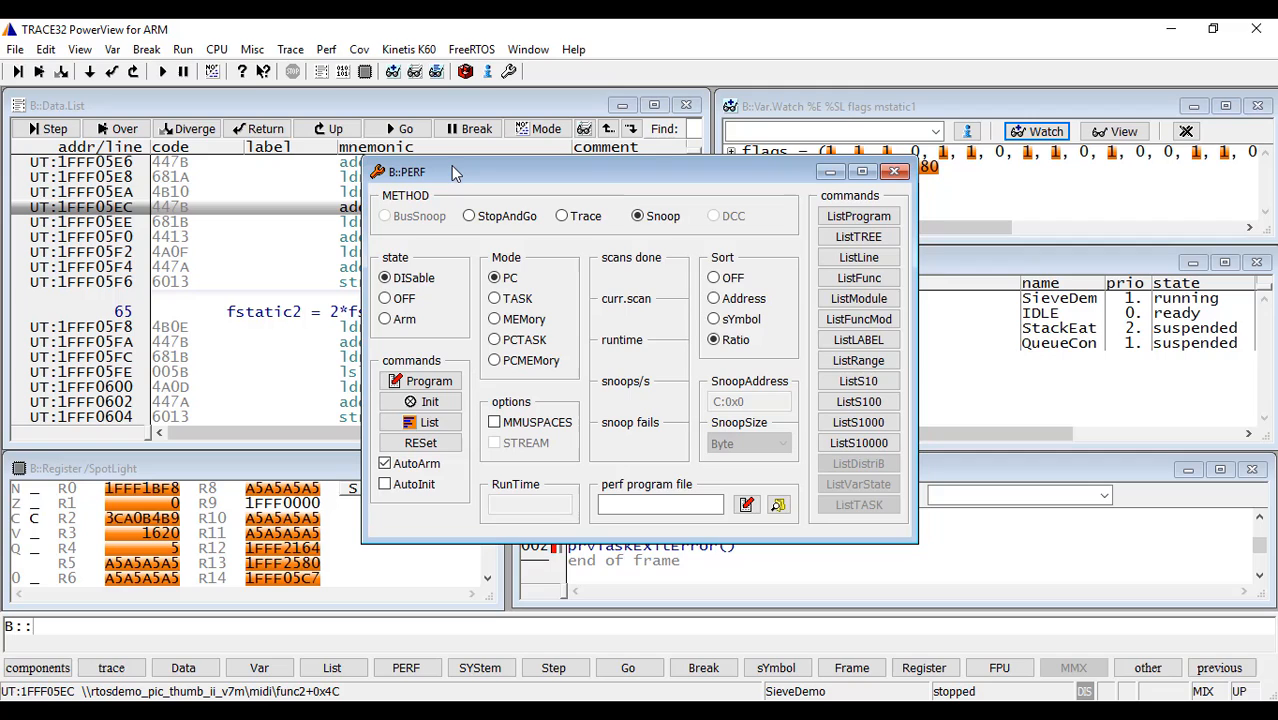
# - Run the target to collect PC snoop samples, select memory mode, then halt the target
pyautogui.click(493, 277)
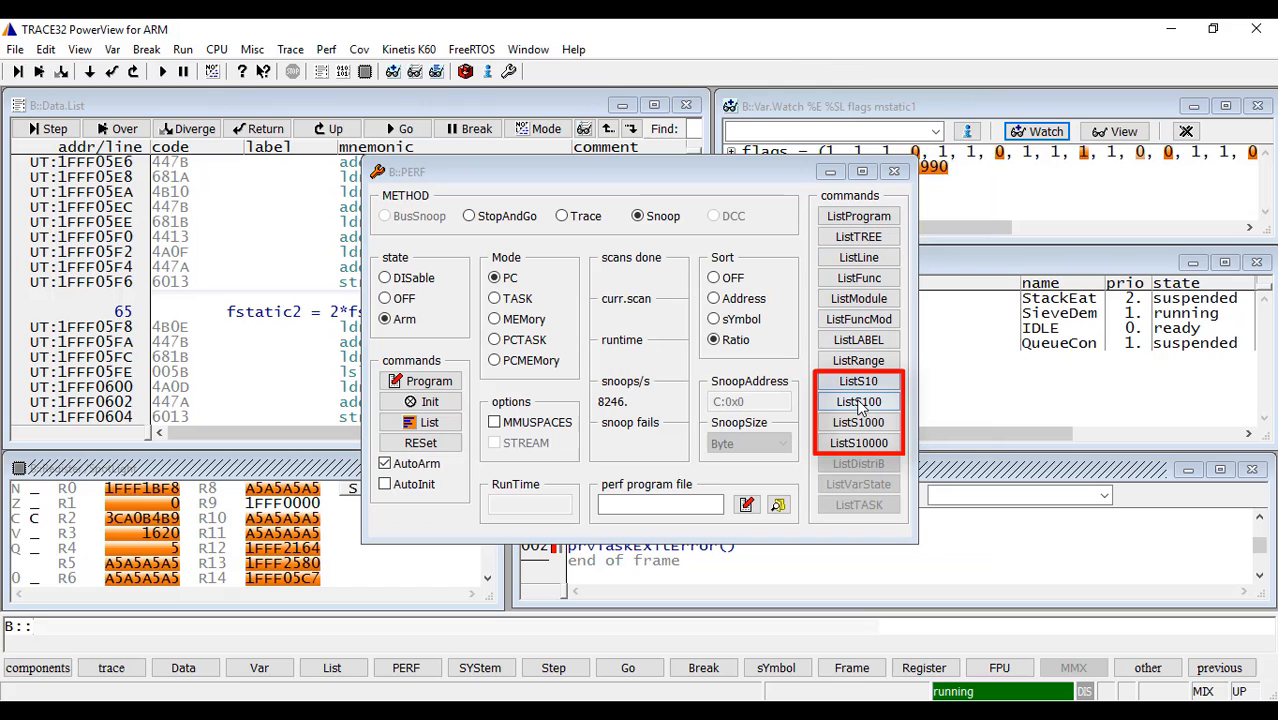
pyautogui.click(858, 401)
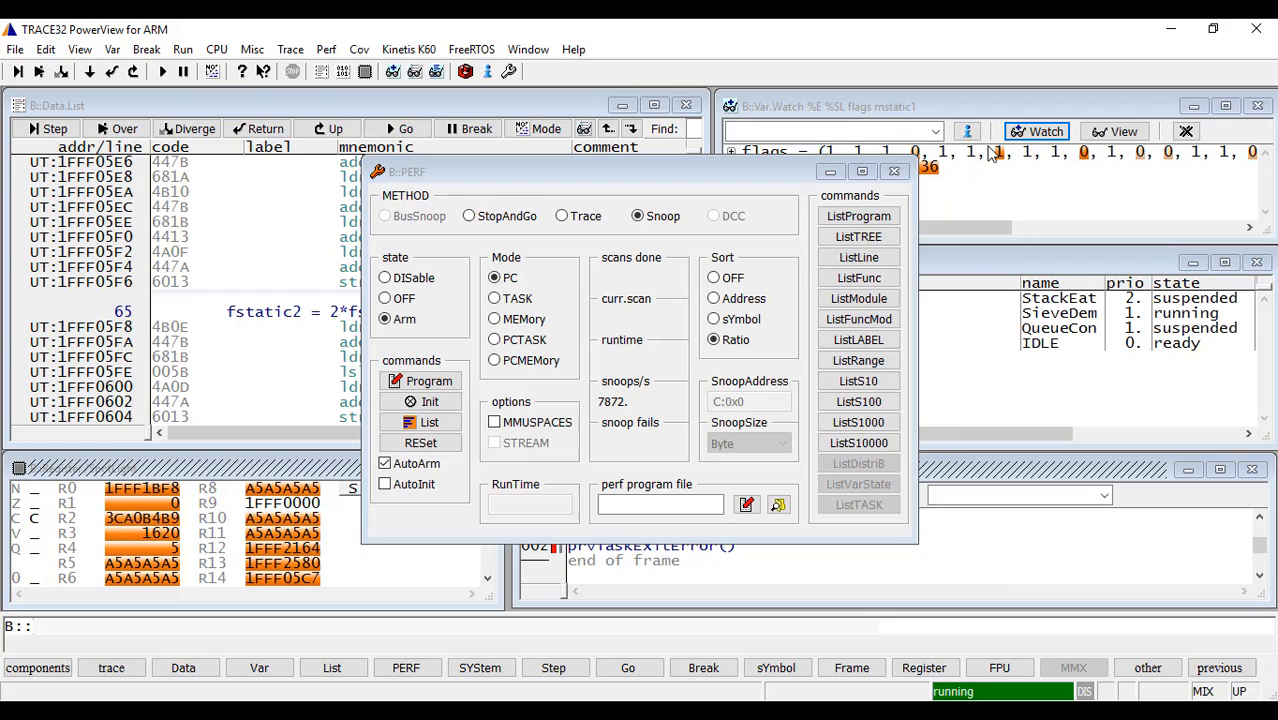
pyautogui.click(493, 319)
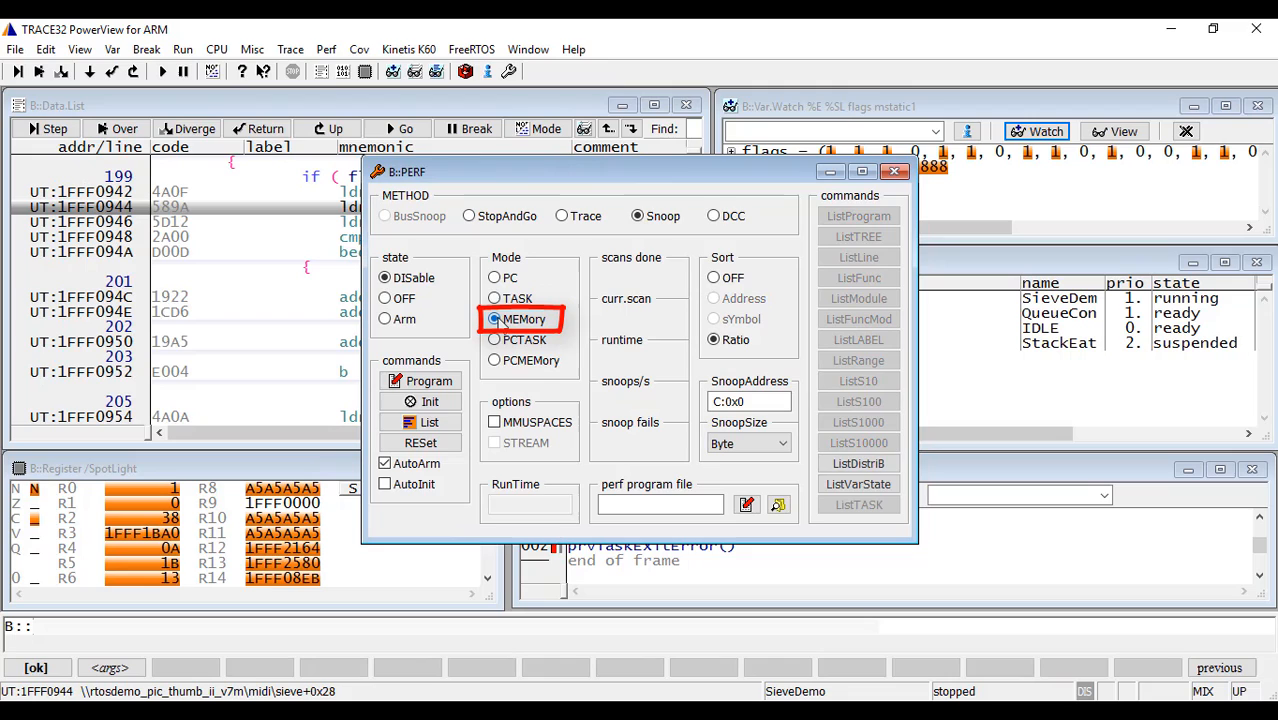
# - Sample the mstatic variable as a Long via StopAndGo and run the target to get 25 snoops/s
pyautogui.click(467, 216)
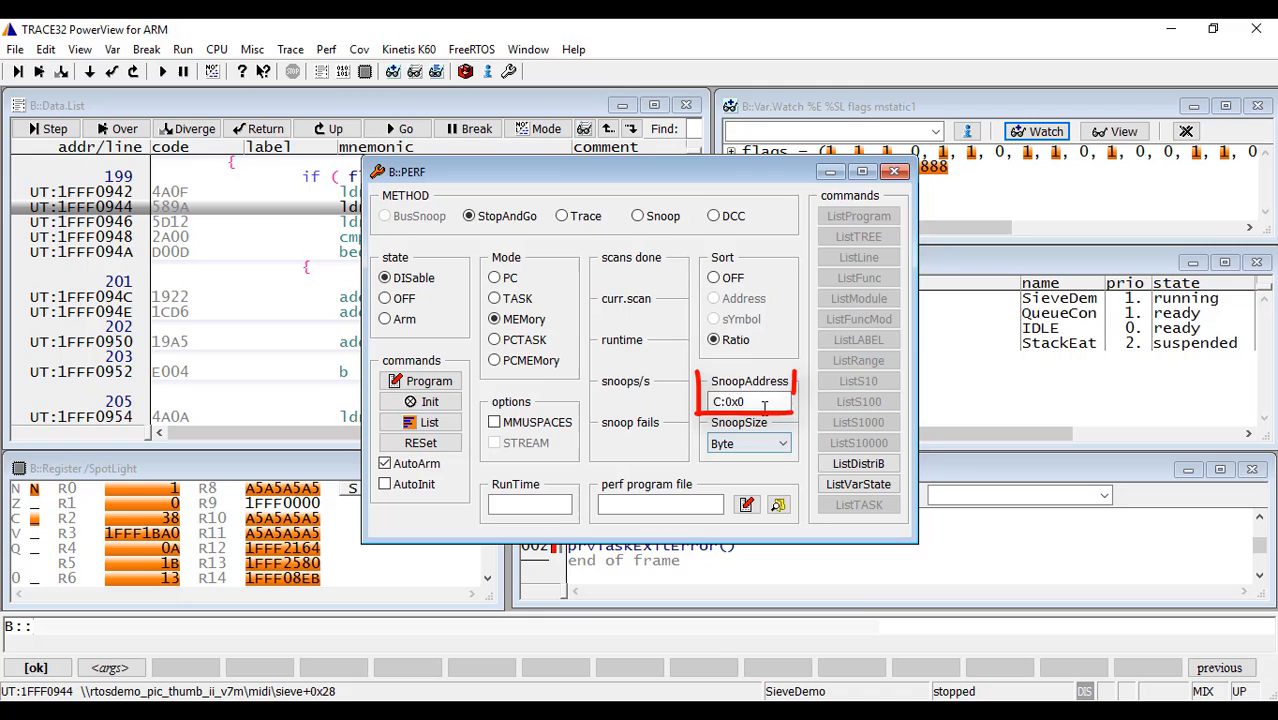
pyautogui.write('mstatic')
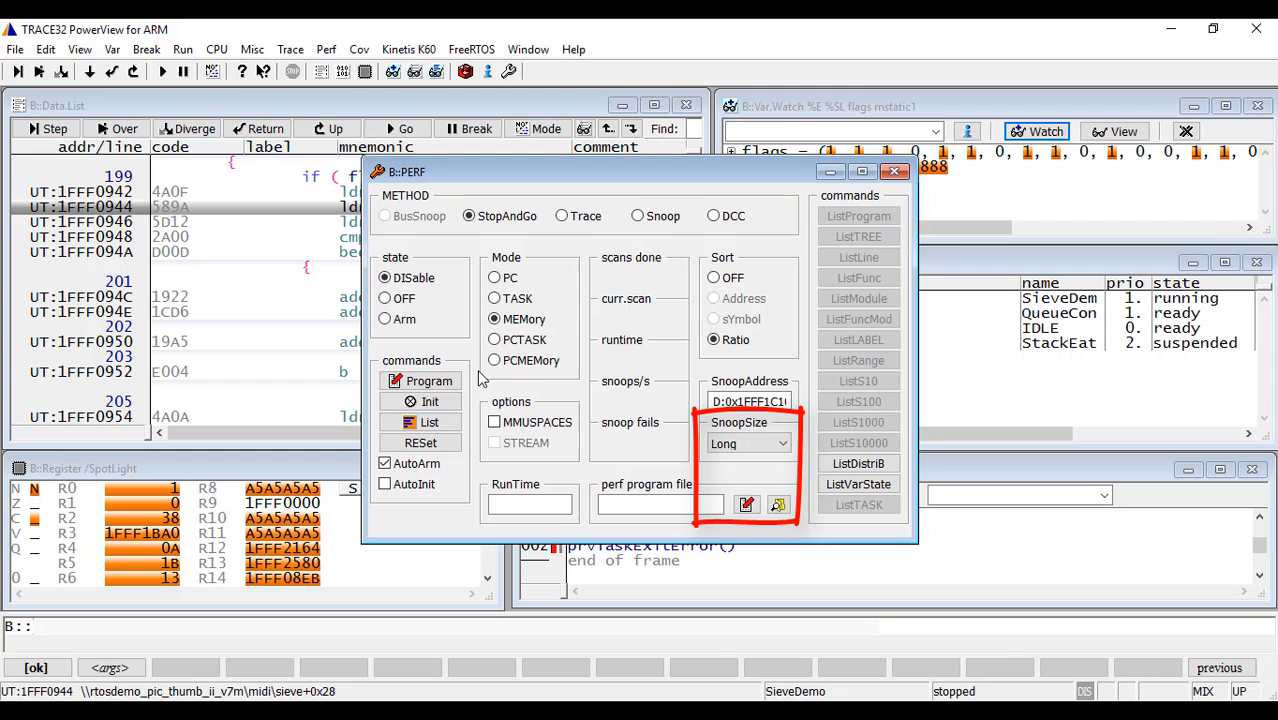
pyautogui.click(383, 318)
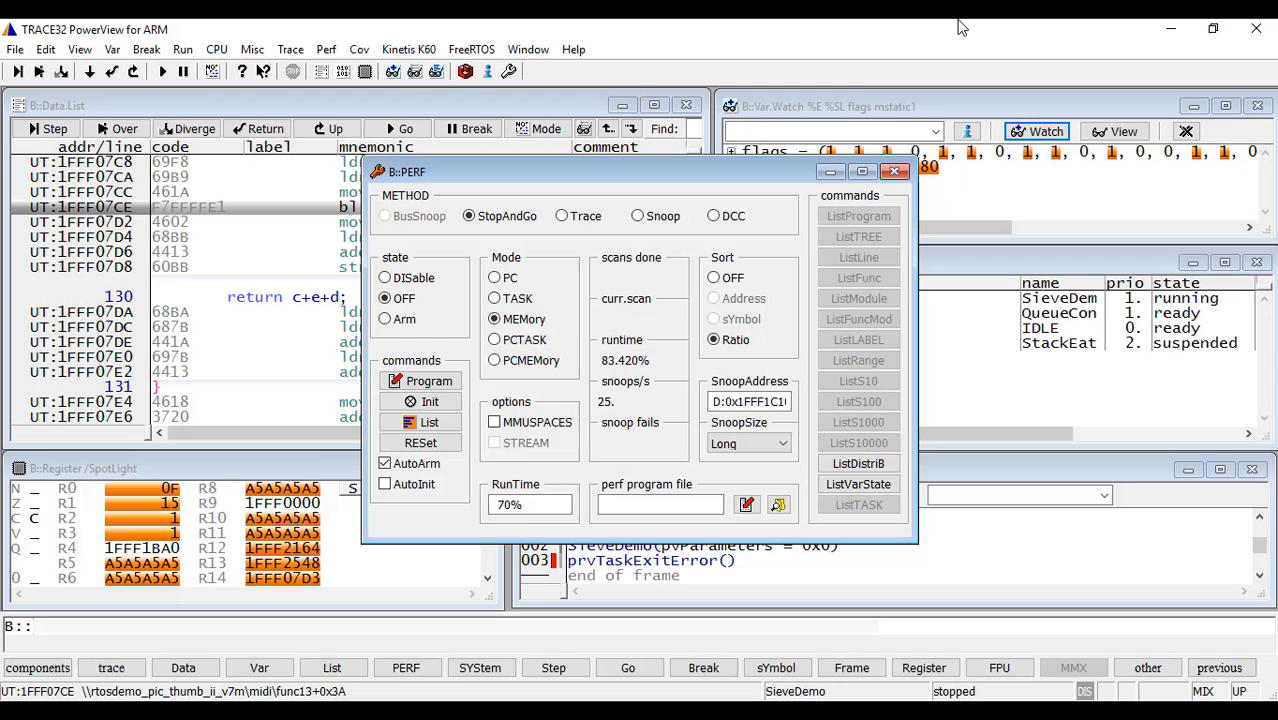
# - Switch PERF to TASK mode with the Snoop method for current-task sampling
pyautogui.click(630, 216)
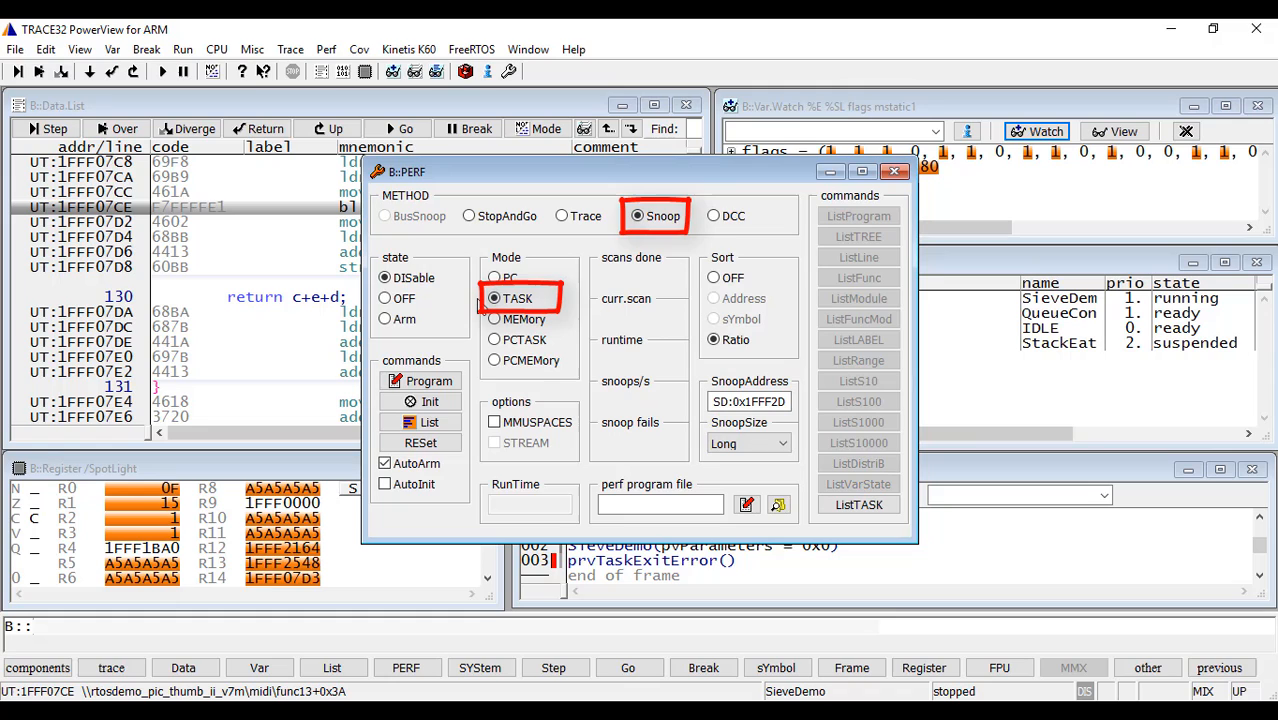